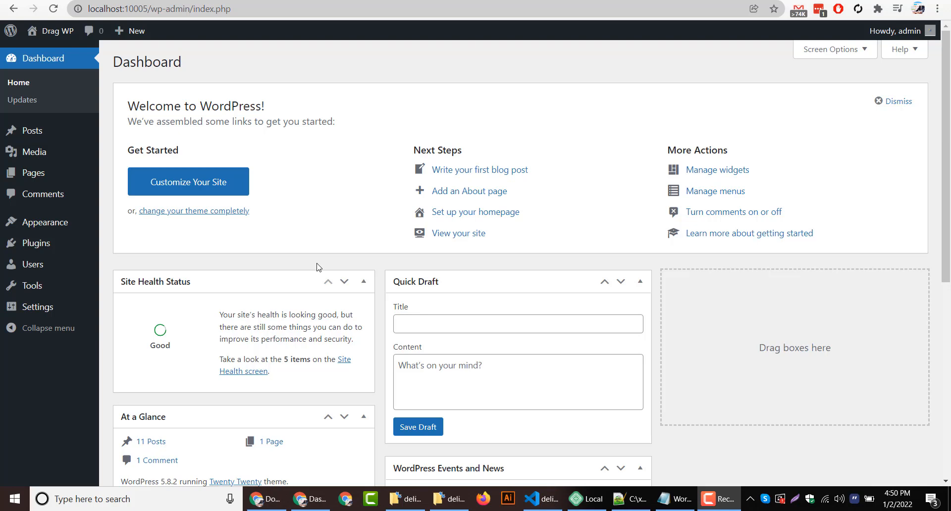
mouse_move(43, 222)
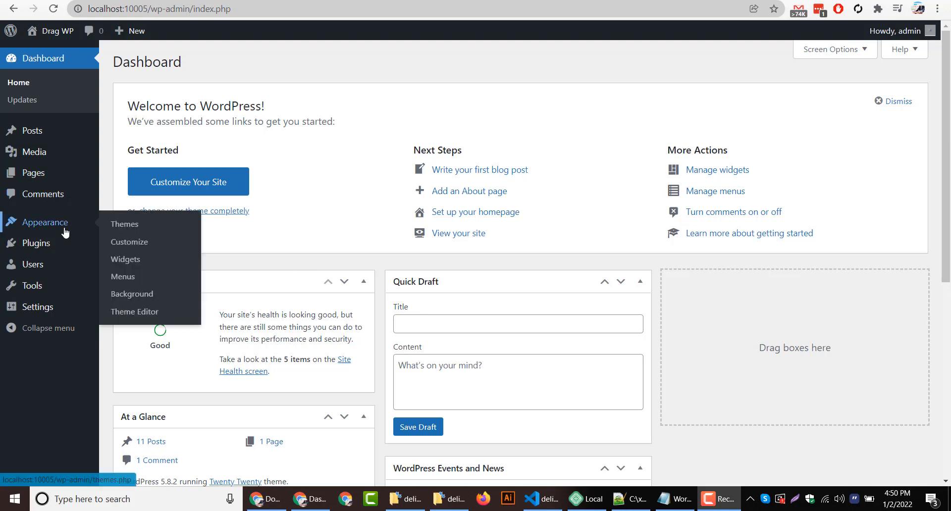
Go to the installed Themes page, then to the Child Theme Configurator page on WordPress.org.
click(124, 225)
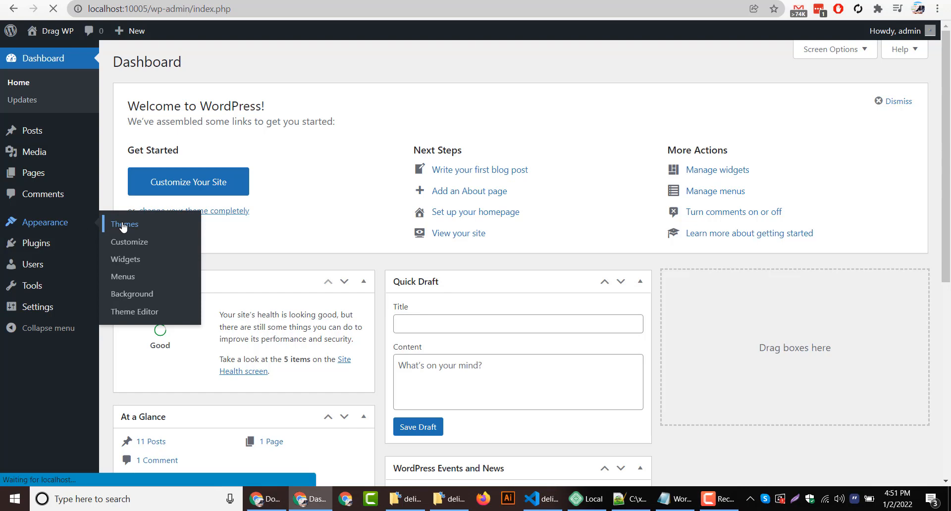
click(124, 224)
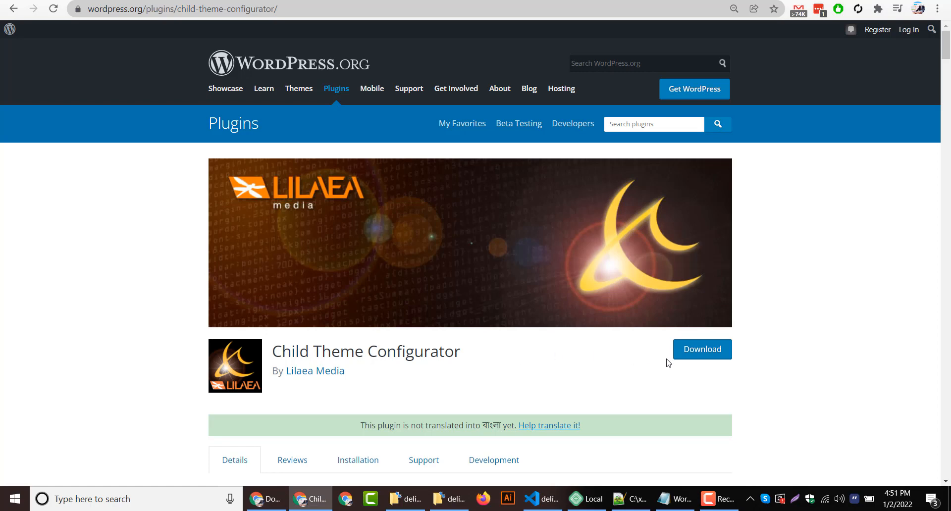
Download the Child Theme Configurator plugin zip from WordPress.org.
click(702, 349)
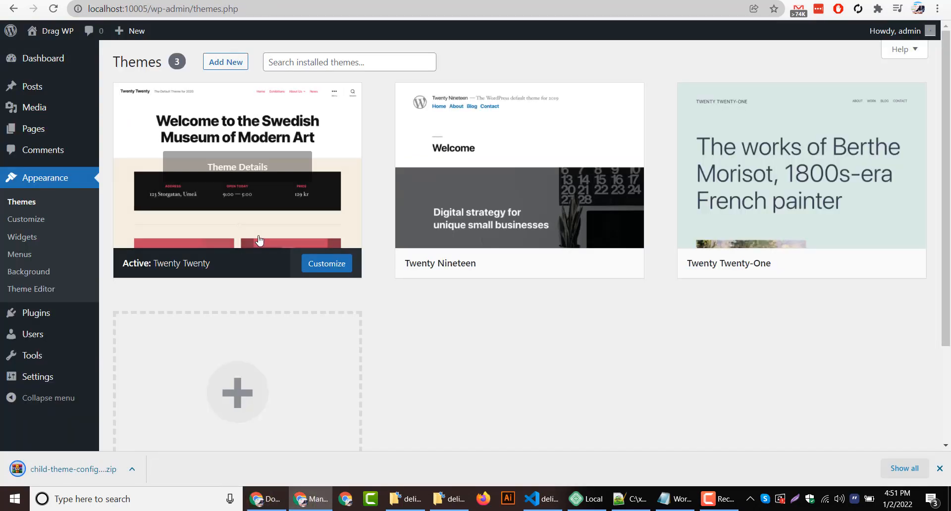
mouse_move(36, 313)
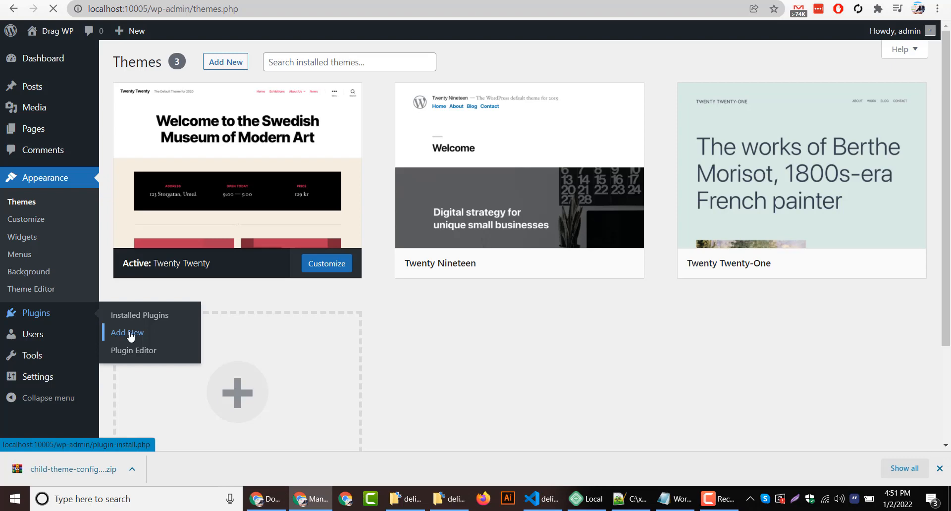
Upload child-theme-configurator.2.5.8.zip via Add Plugins and install it.
click(127, 333)
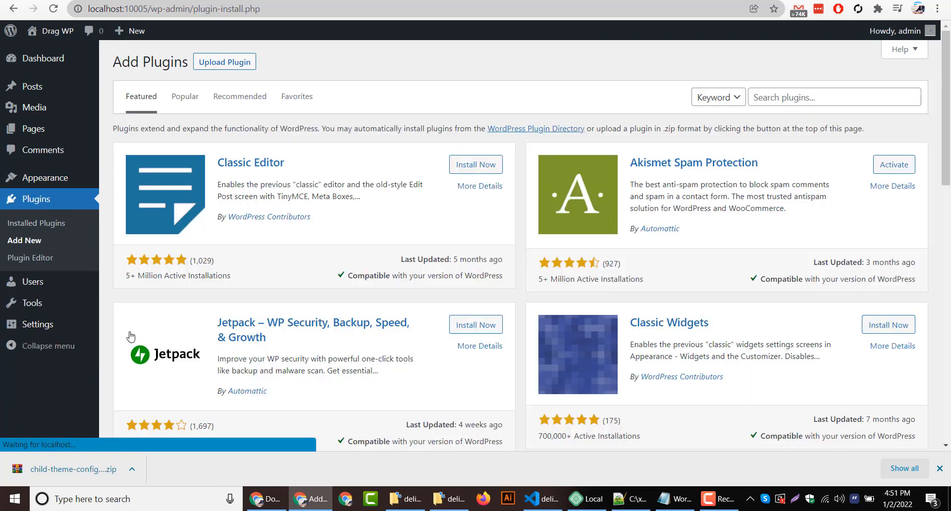
click(224, 62)
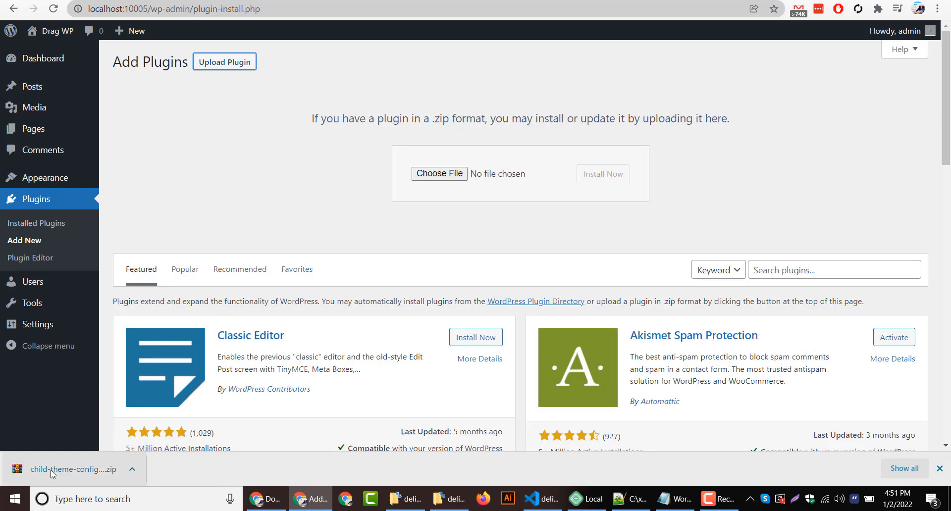
click(439, 174)
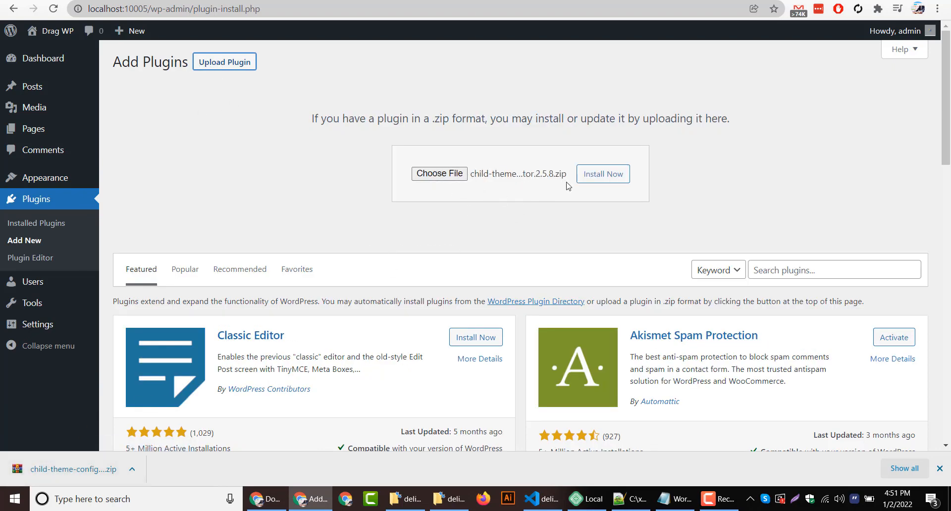
click(602, 174)
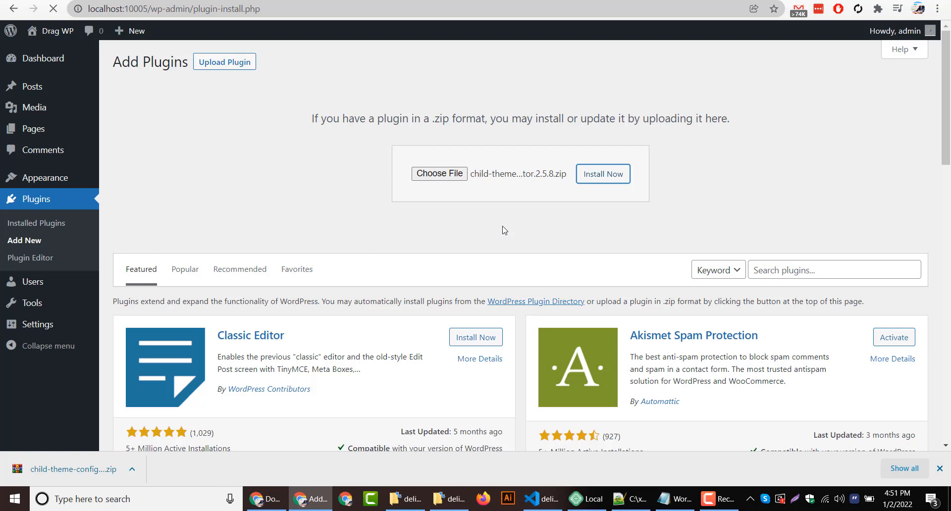
click(603, 174)
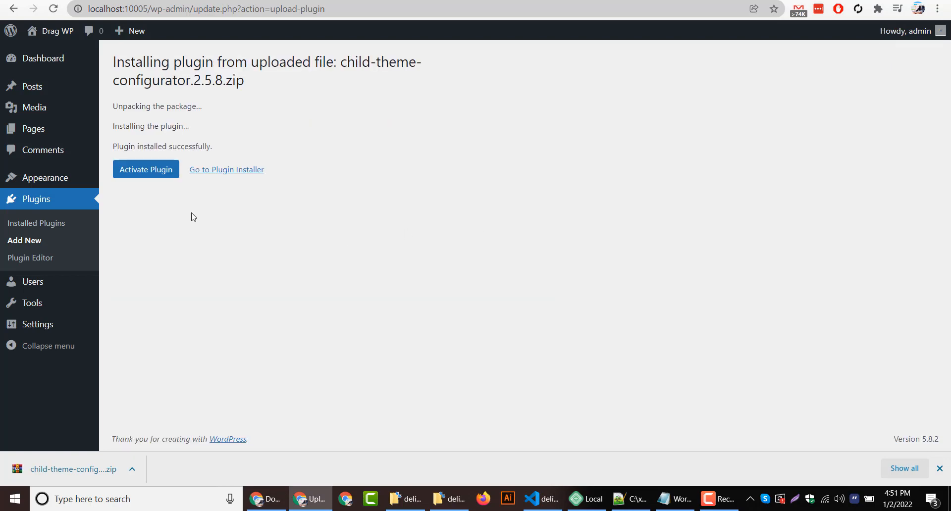
Activate the newly installed Child Theme Configurator plugin.
click(146, 170)
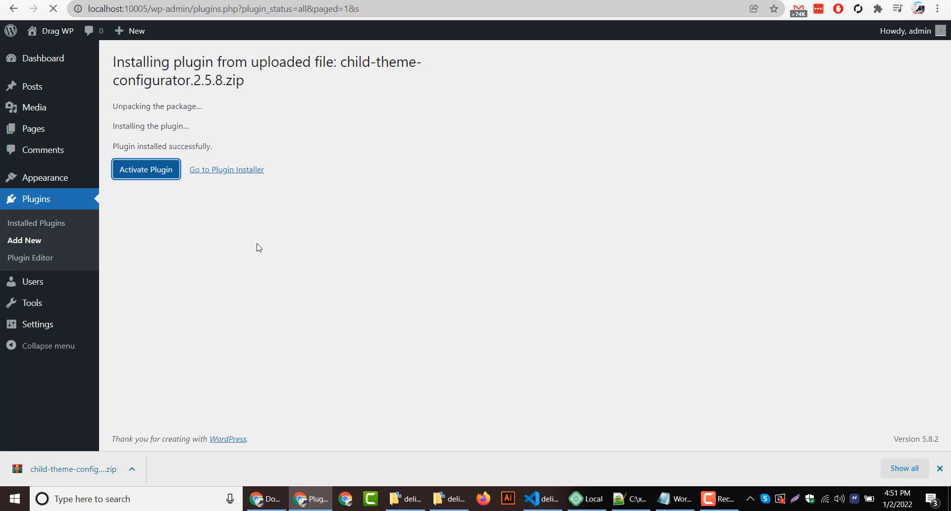
click(146, 169)
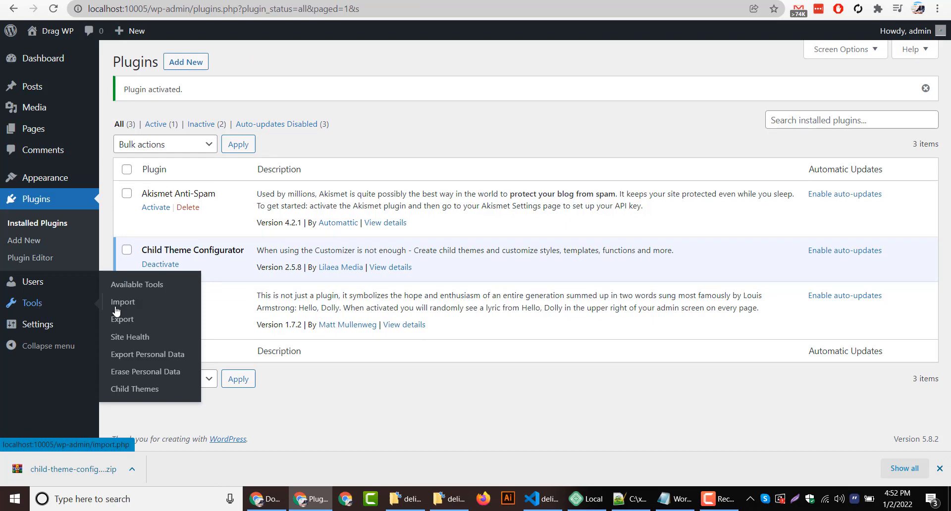
In Tools > Child Themes, analyze Twenty Twenty as the parent theme.
click(134, 389)
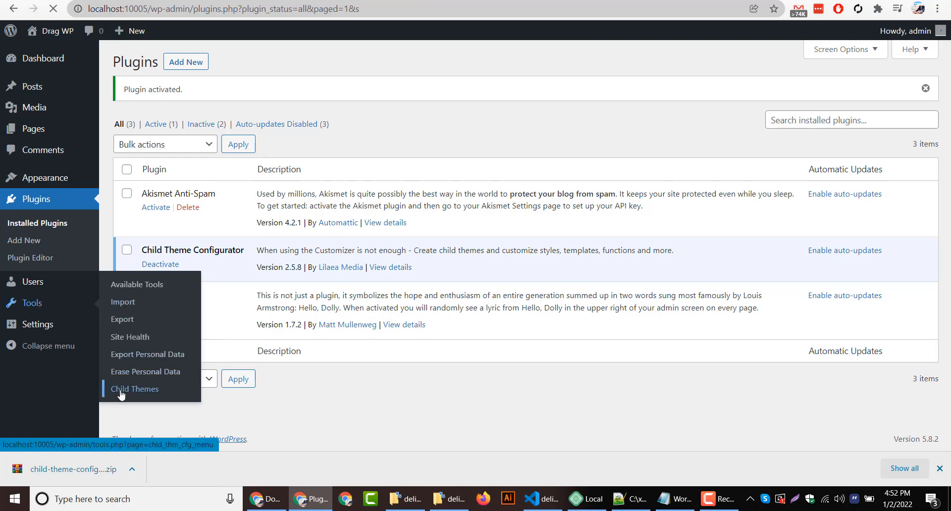
click(134, 389)
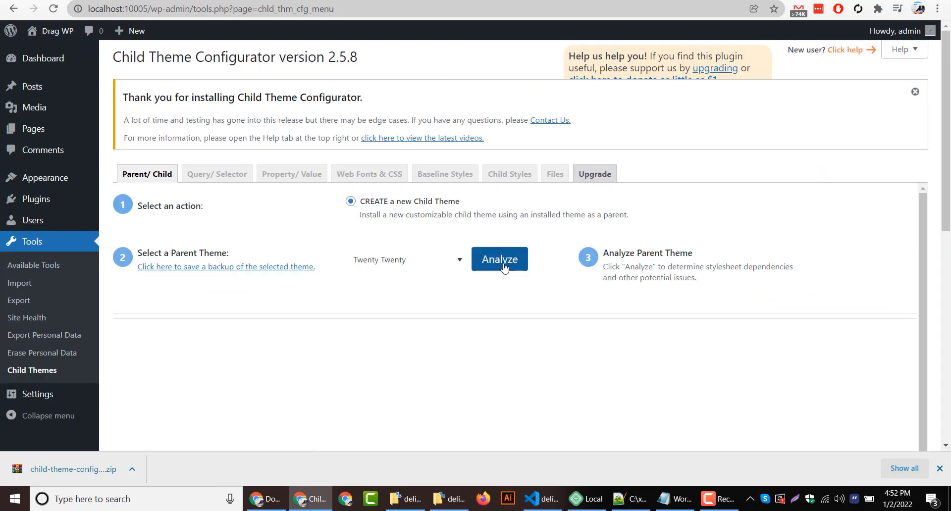
click(499, 259)
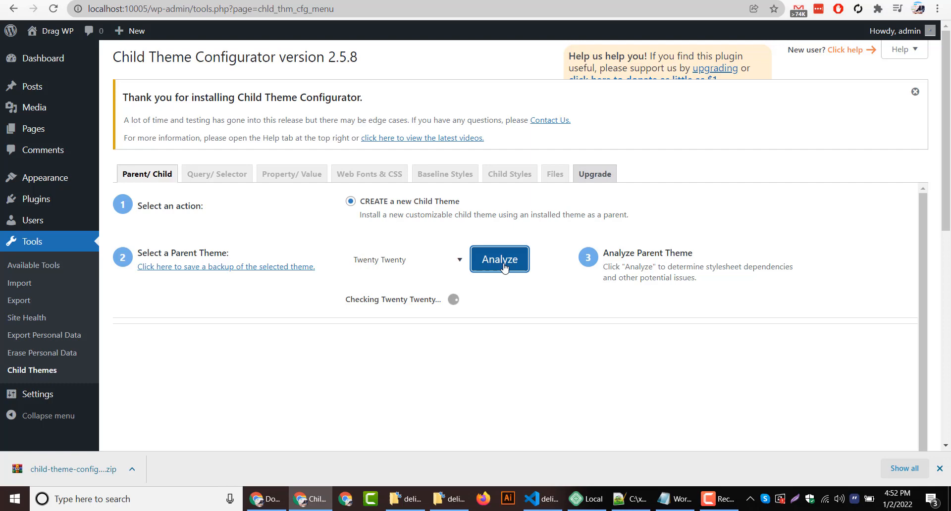
mouse_move(403, 239)
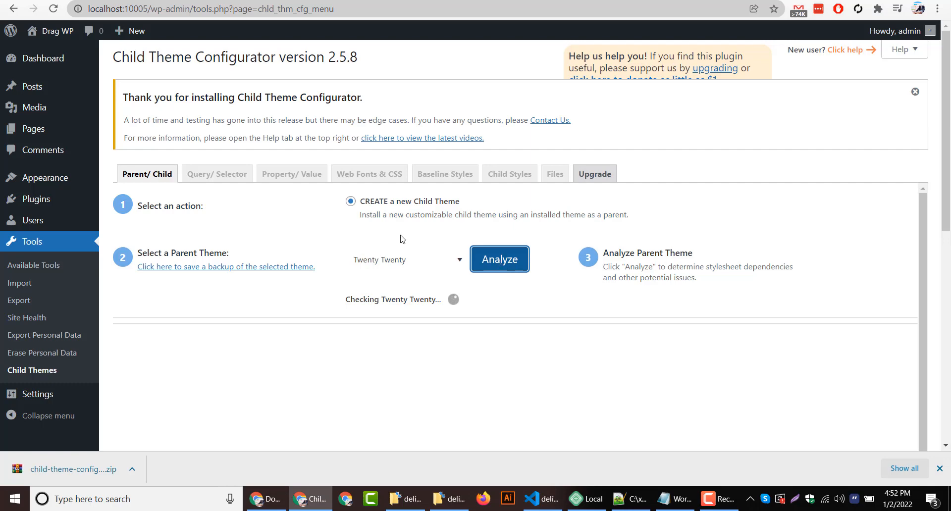
click(499, 259)
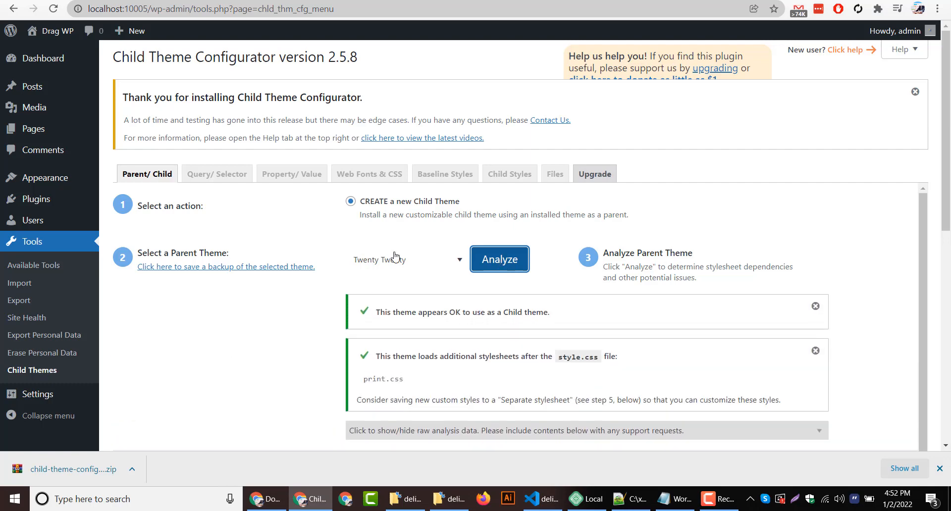
Create the new child theme using the twentytwenty-child directory.
scroll(down, 3)
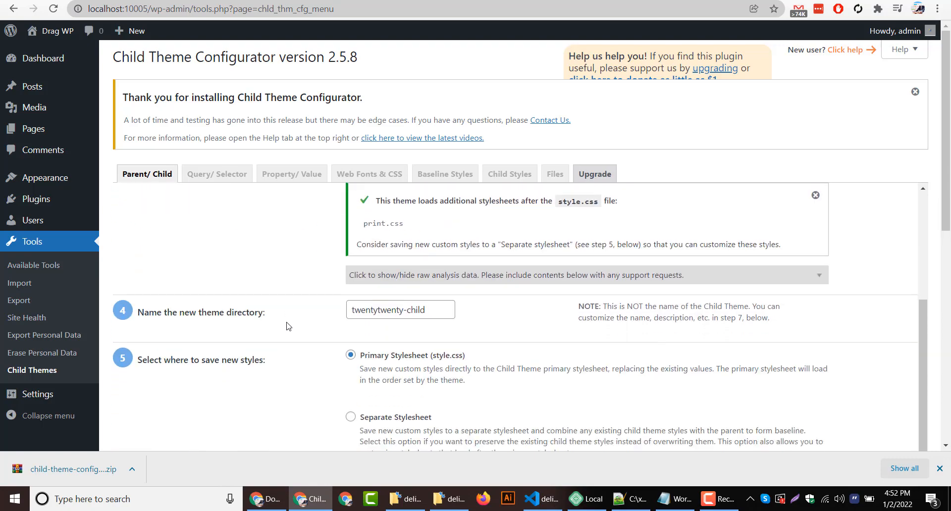
scroll(down, 3)
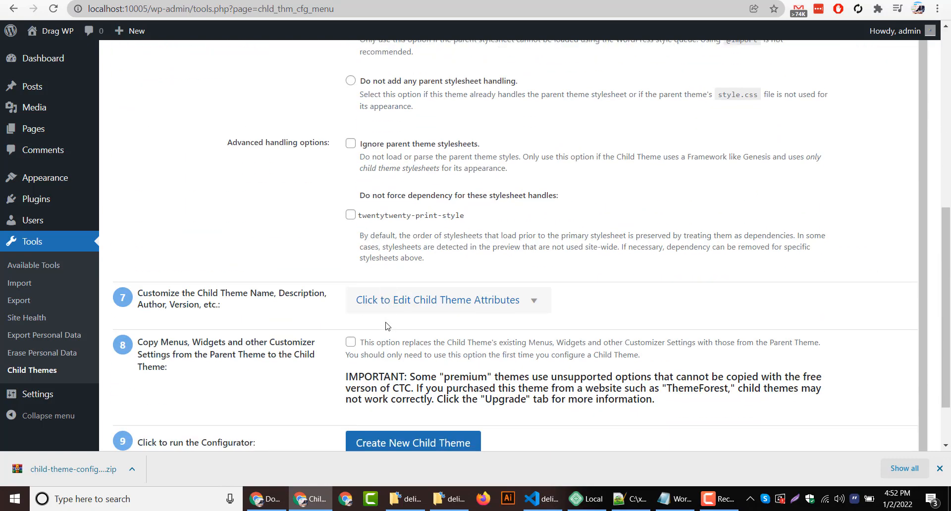
scroll(down, 3)
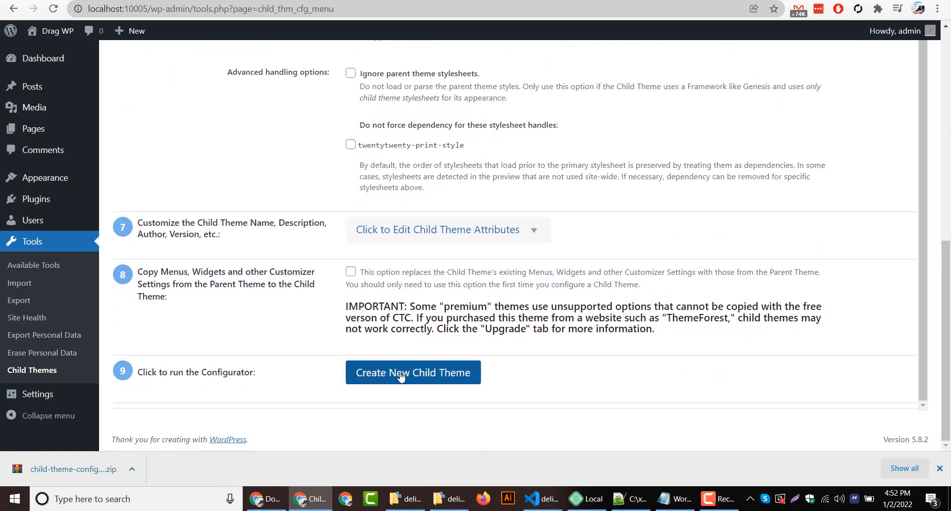
click(413, 372)
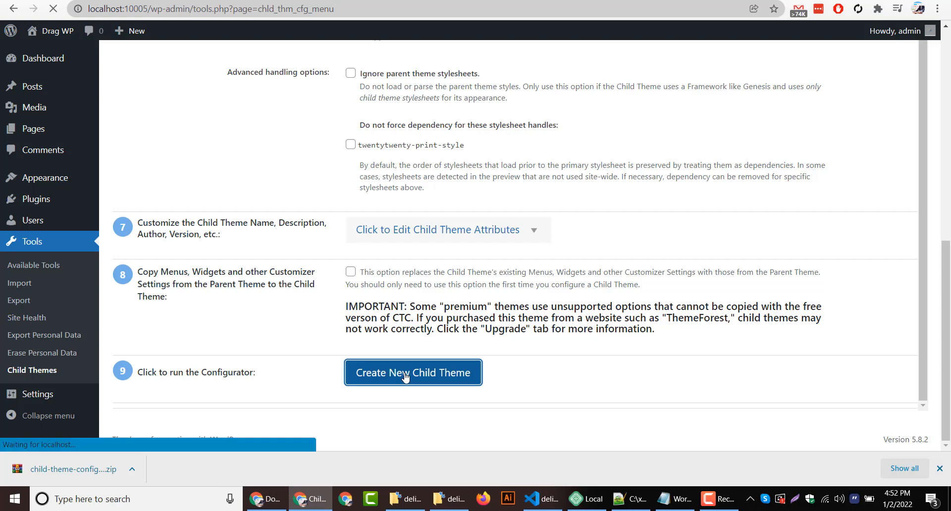
mouse_move(351, 274)
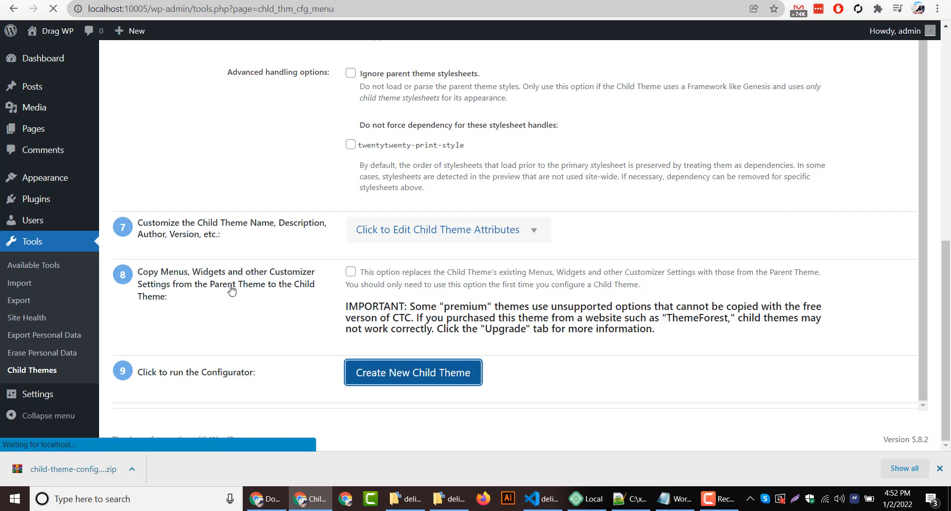
mouse_move(475, 285)
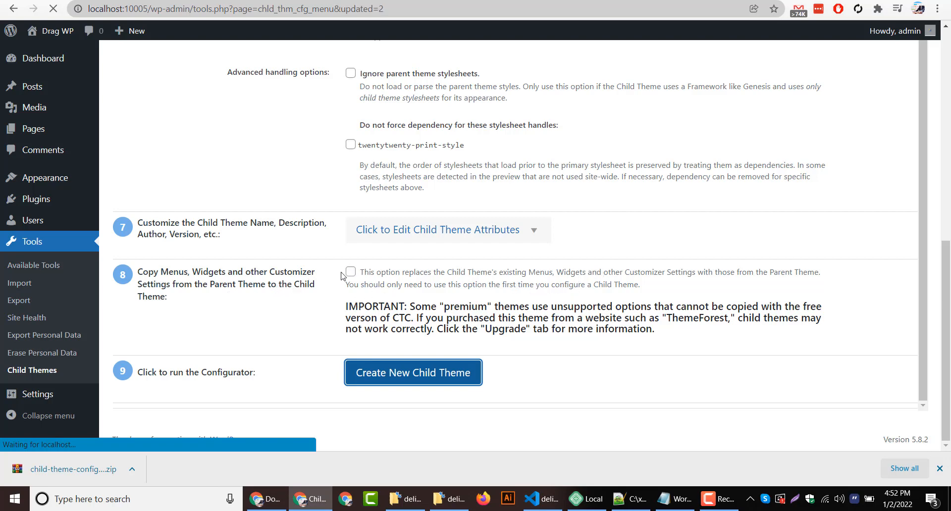
Highlight the Twenty Twenty Child generated-successfully notice in the configurator.
click(413, 373)
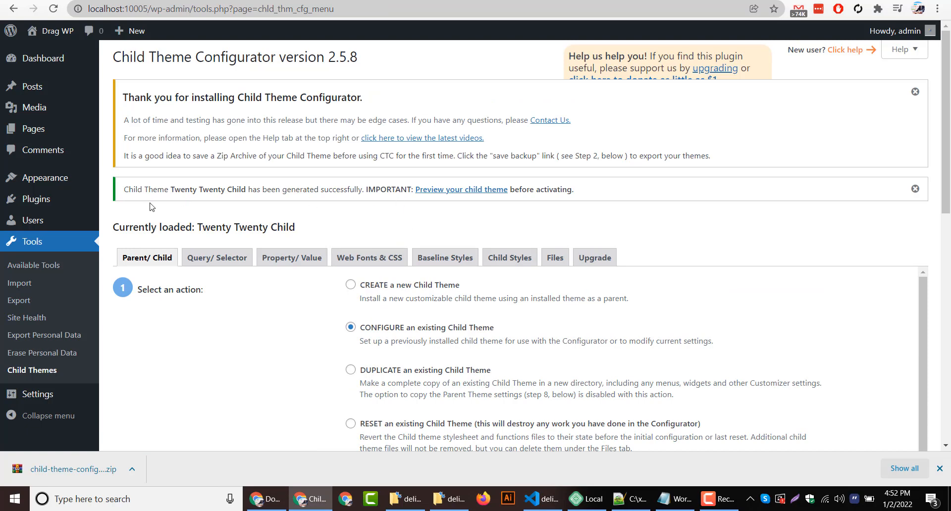
drag(123, 189, 281, 189)
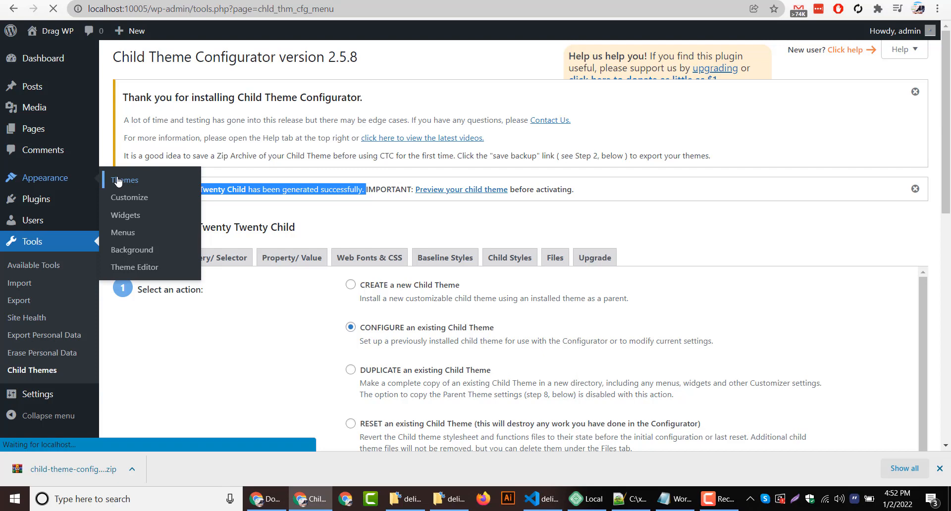
Return to Appearance > Themes and scroll to the Twenty Twenty Child card.
click(125, 180)
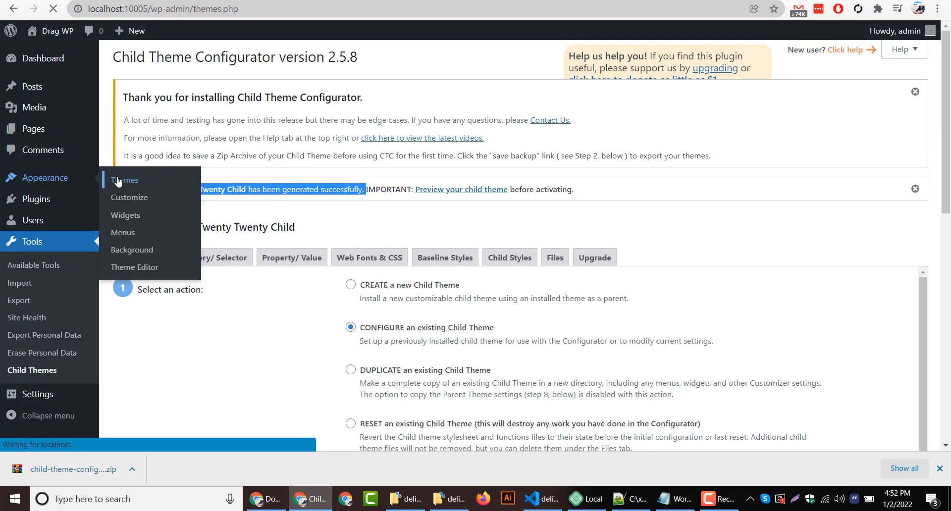
click(125, 180)
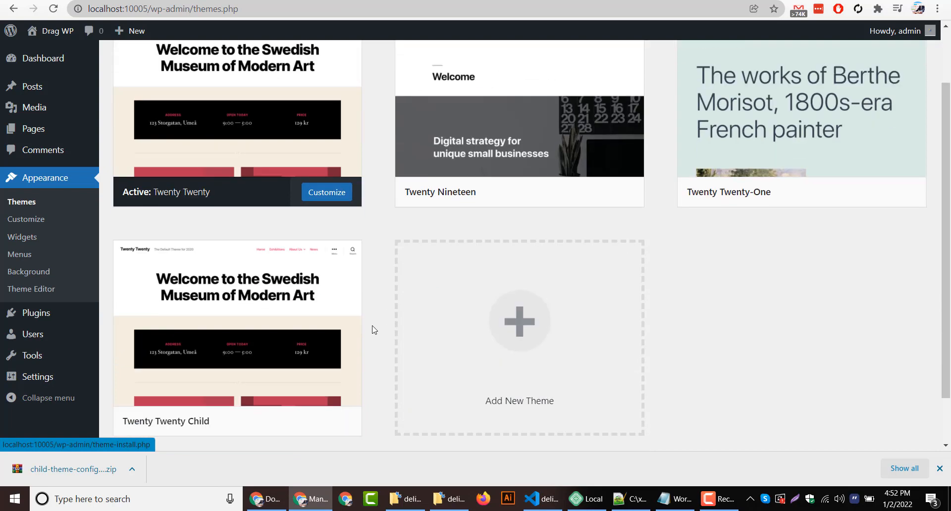
scroll(down, 3)
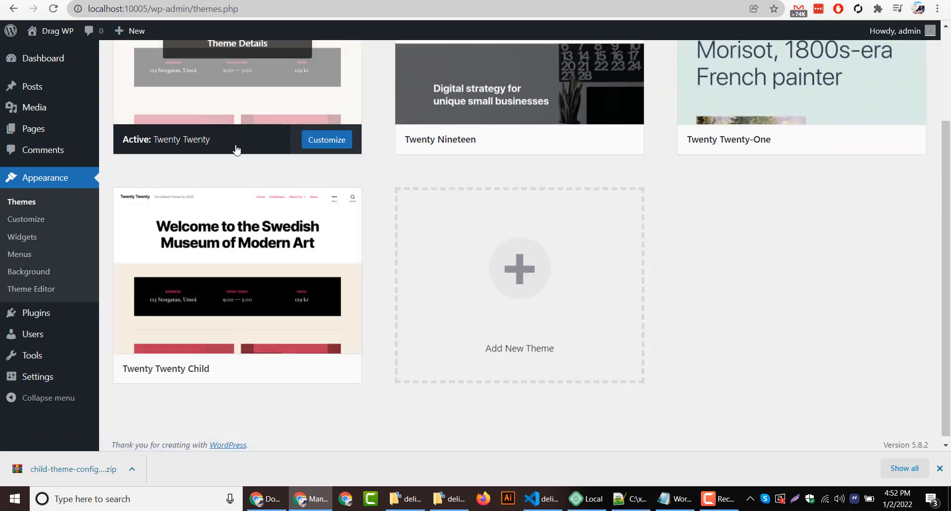
mouse_move(146, 371)
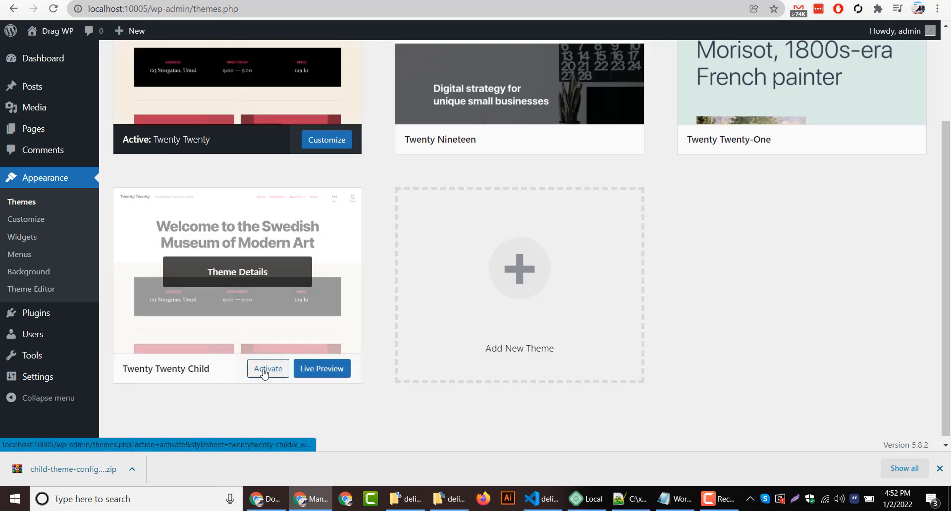
Activate the Twenty Twenty Child theme.
click(268, 369)
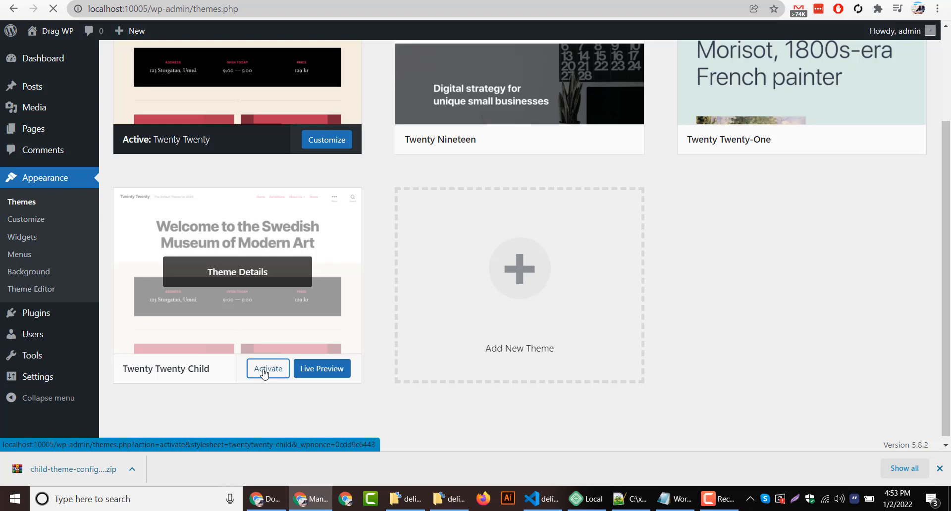
click(268, 369)
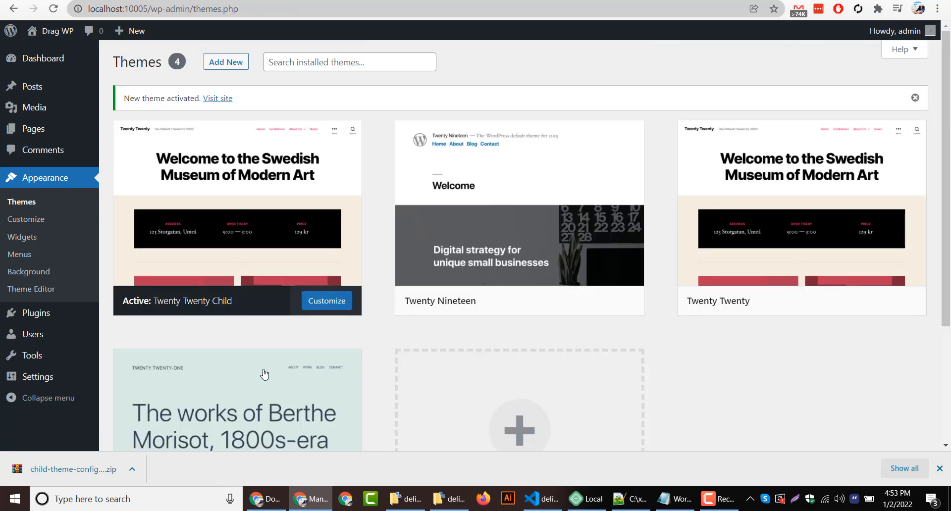
mouse_move(221, 81)
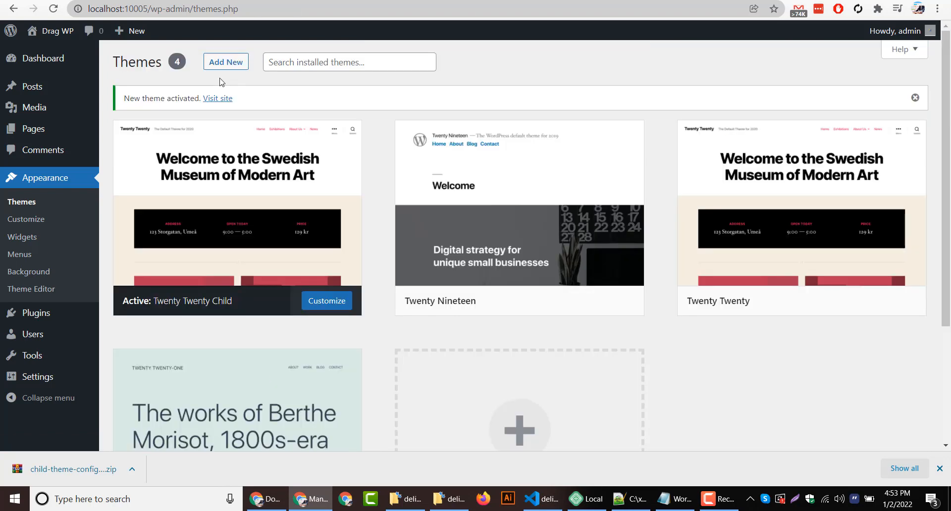